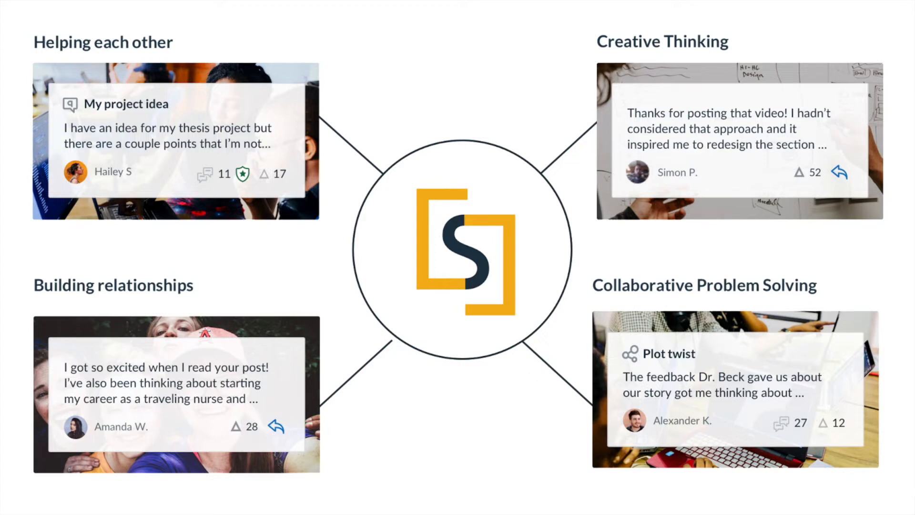
- Insert InScribe content into the ACC 340 Financial Accounting course page
{"action": "left_click", "coordinate": [133, 130]}
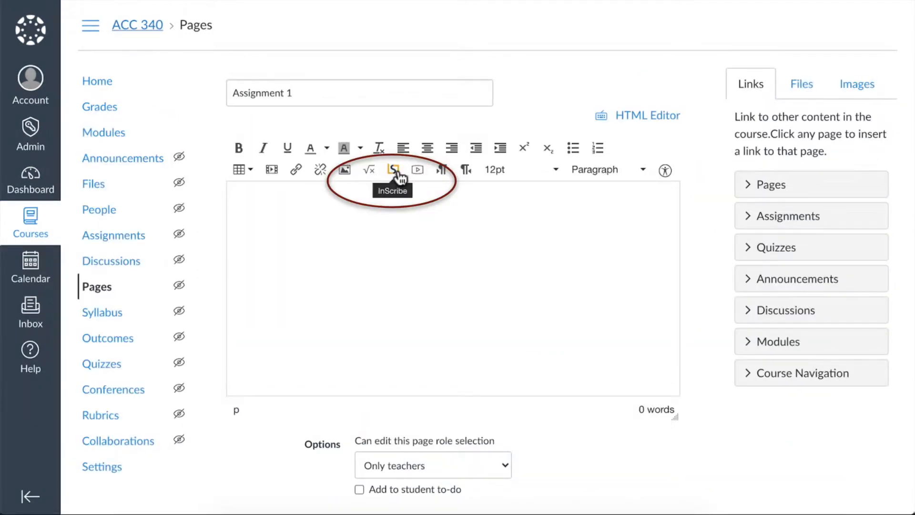
{"action": "left_click", "coordinate": [394, 170]}
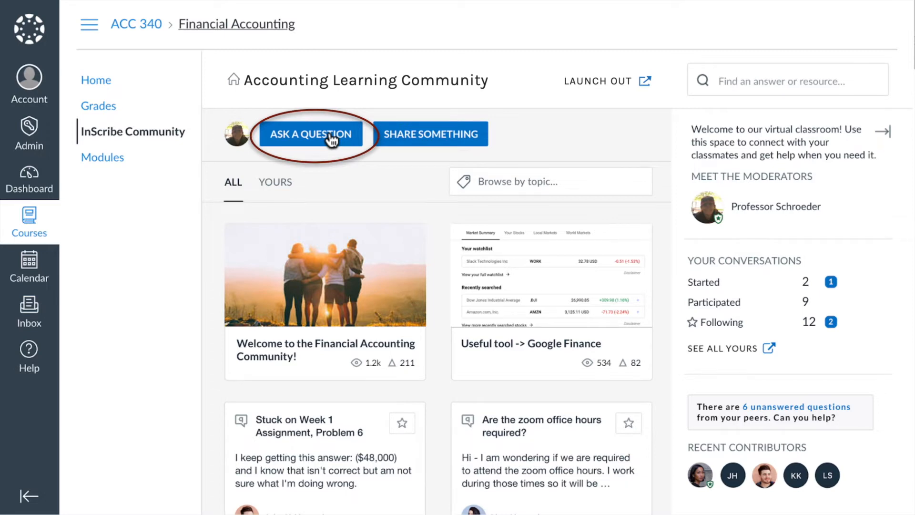
{"action": "mouse_move", "coordinate": [610, 89]}
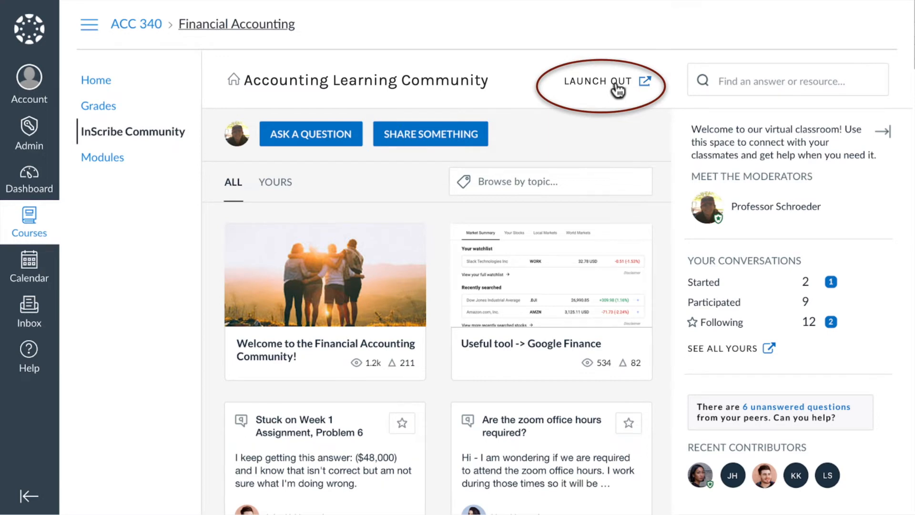
- Launch the Accounting Learning Community out into a standalone InScribe window
{"action": "left_click", "coordinate": [595, 81]}
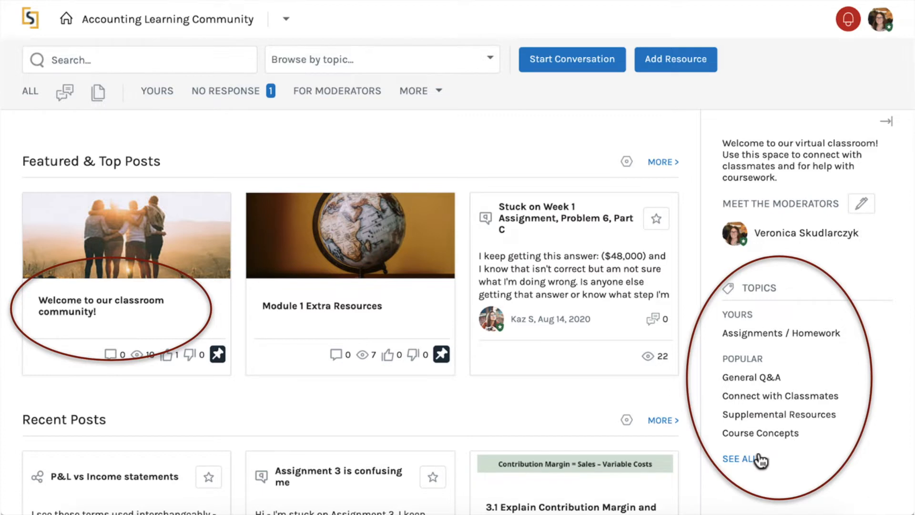
- From the full topics list, add a 'Module 1' topic with its description
{"action": "left_click", "coordinate": [740, 460]}
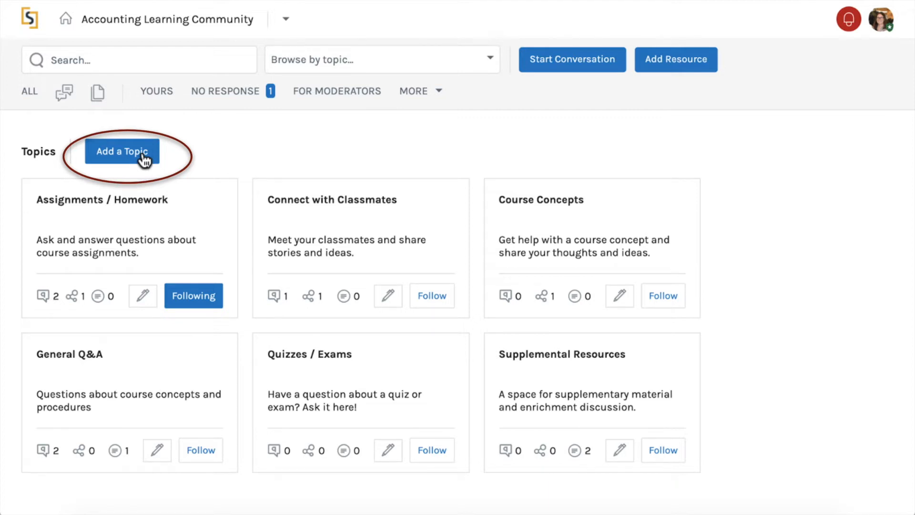
{"action": "left_click", "coordinate": [122, 150]}
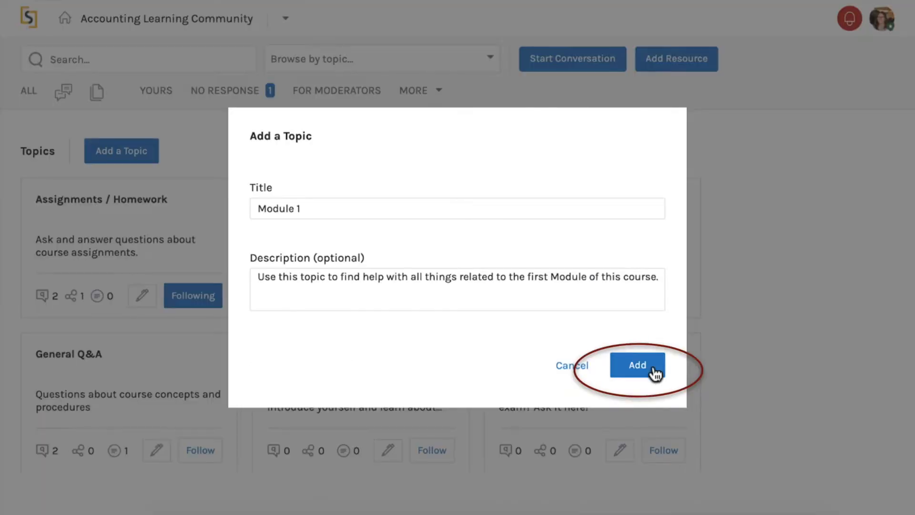
{"action": "left_click", "coordinate": [637, 364]}
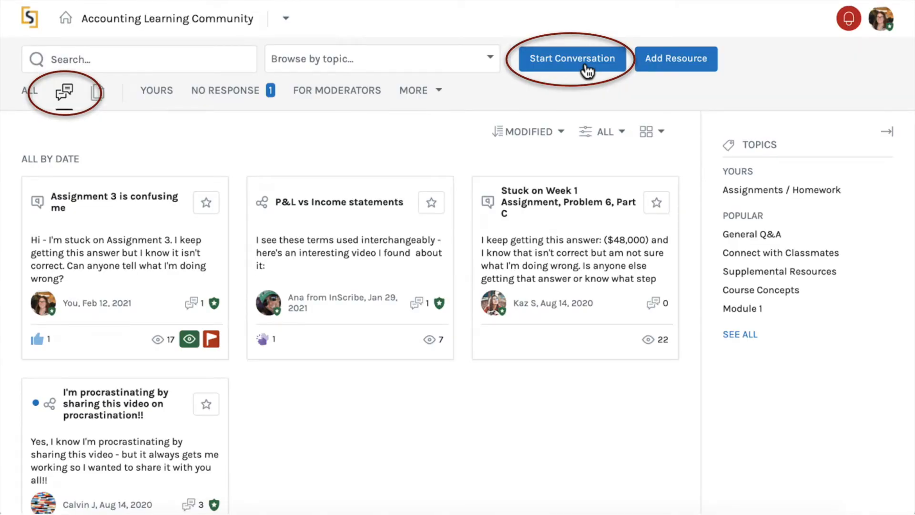
- Draft a 'Reminders for Exam 1' Share Something post under Quizzes / Exams
{"action": "left_click", "coordinate": [572, 58]}
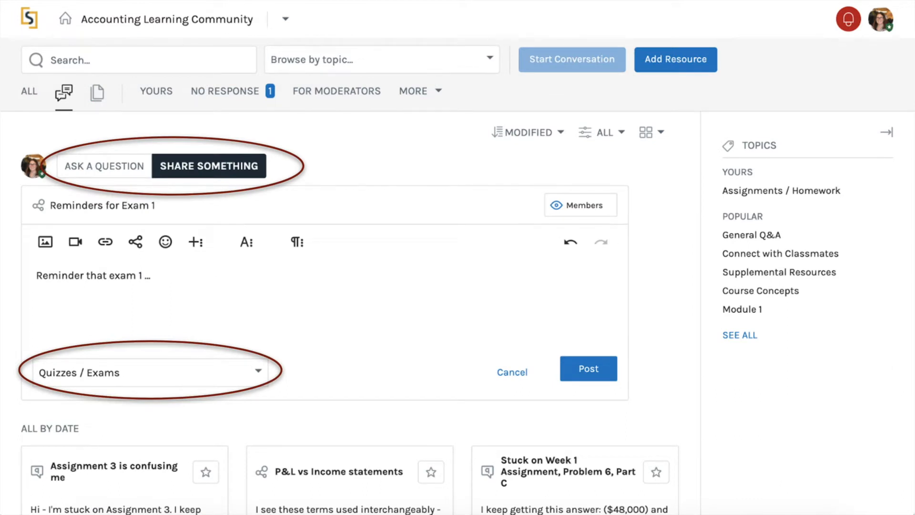
{"action": "left_click", "coordinate": [195, 242]}
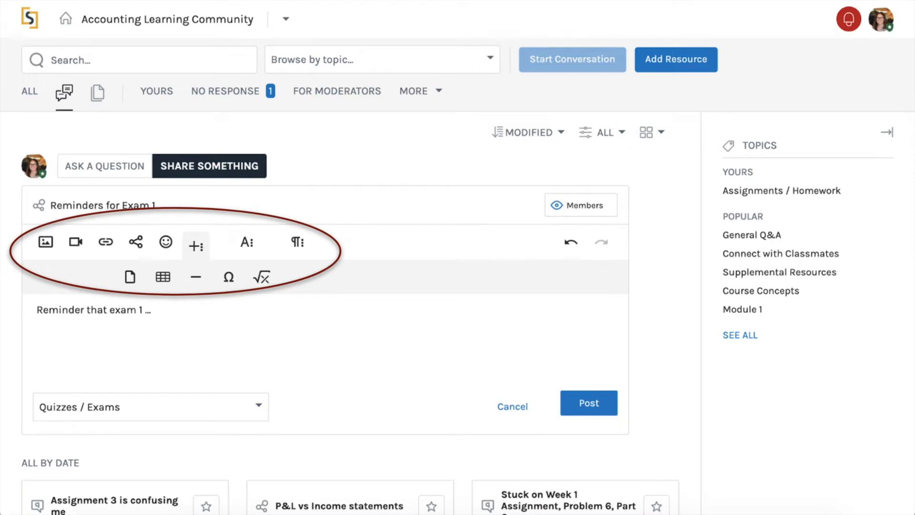
{"action": "left_click", "coordinate": [580, 205]}
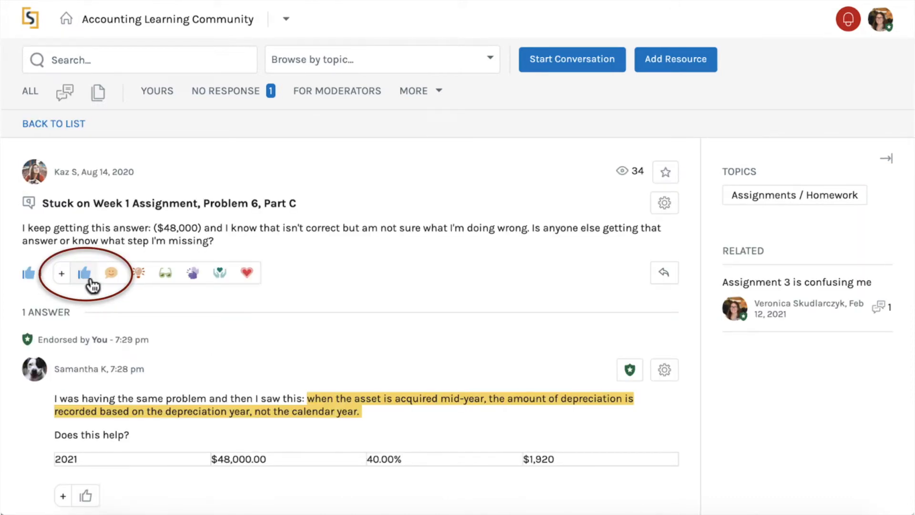
- Like the Problem 6 question, feature its endorsed answer, then view your followed conversations
{"action": "left_click", "coordinate": [85, 272]}
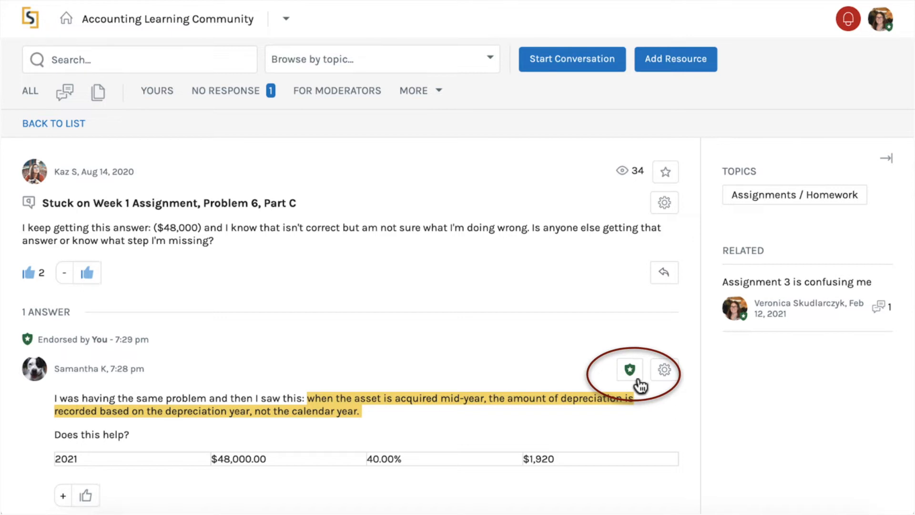
{"action": "left_click", "coordinate": [663, 369]}
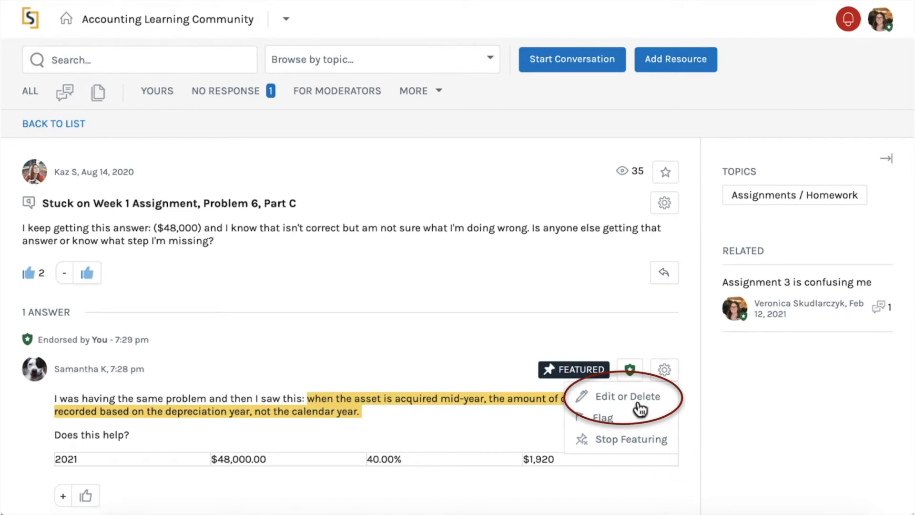
{"action": "left_click", "coordinate": [158, 91]}
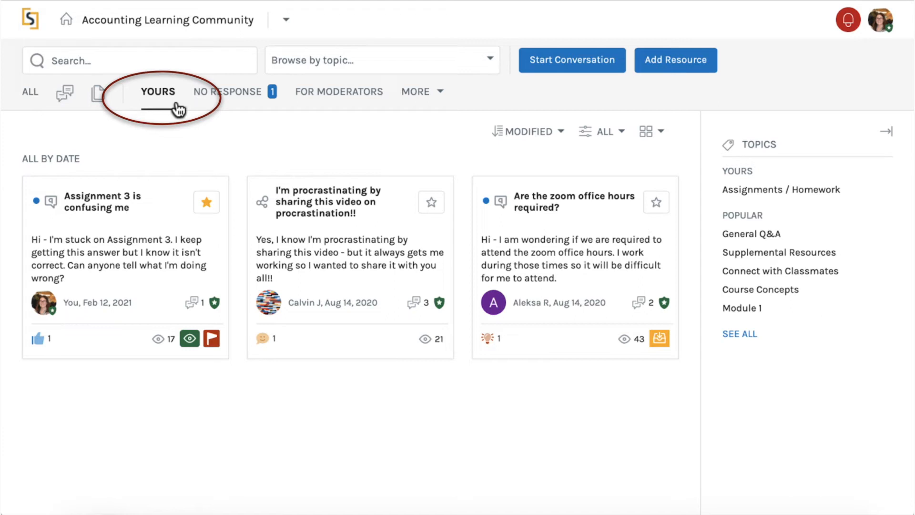
- Browse the Yours, No Response and For Moderators conversation filters
{"action": "left_click", "coordinate": [227, 91]}
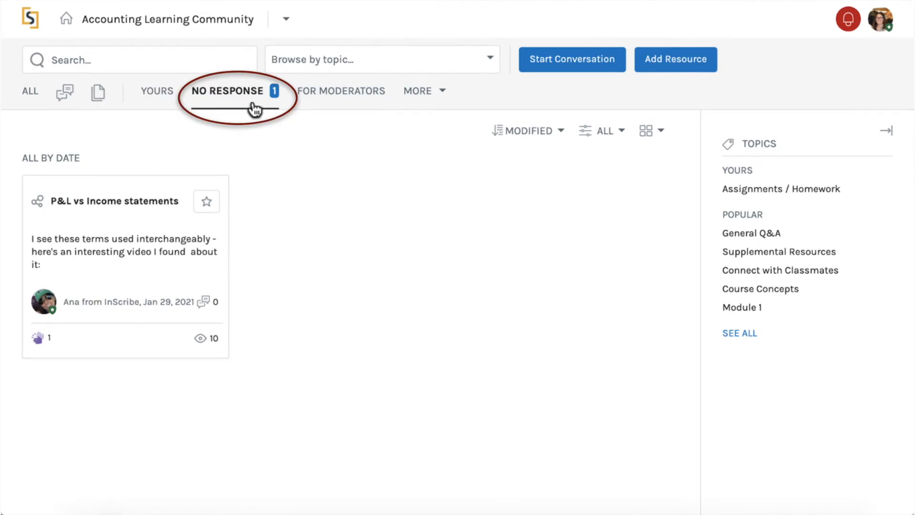
{"action": "left_click", "coordinate": [339, 90]}
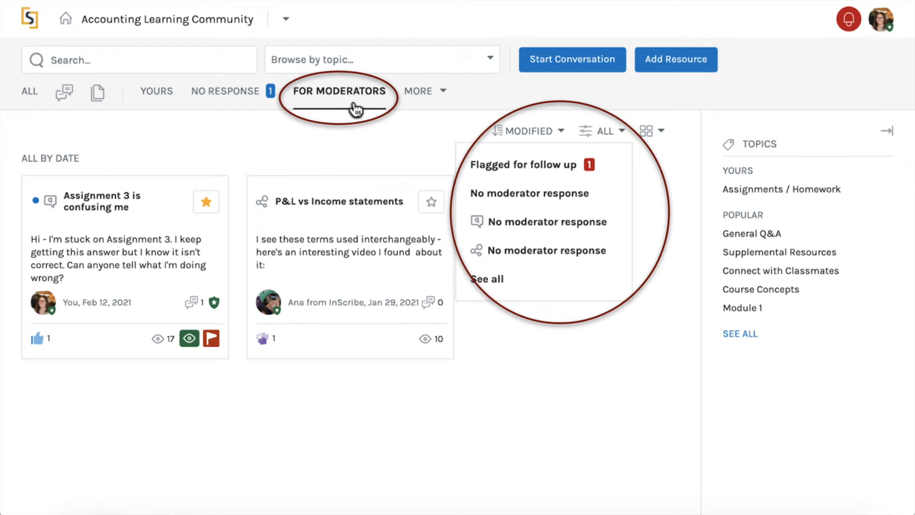
{"action": "left_click", "coordinate": [418, 90]}
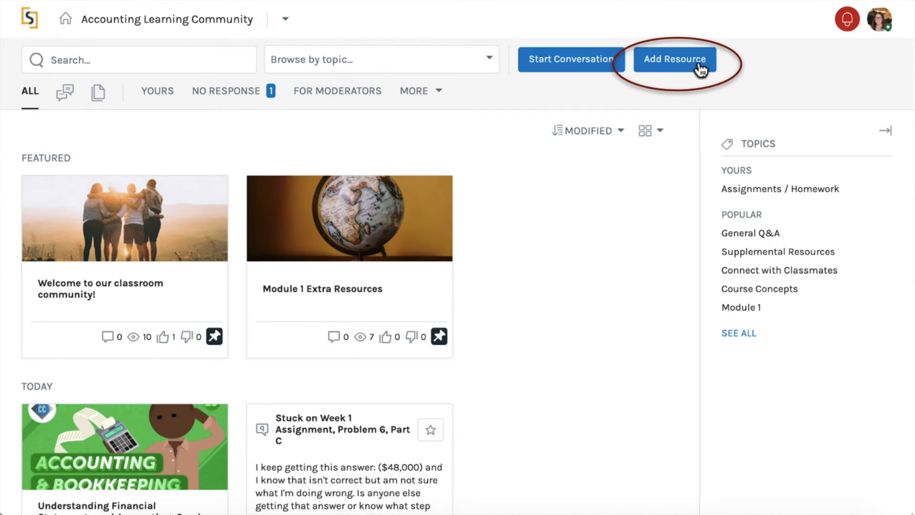
- Start Add Resource, then reach the email-right-away Notification Settings page
{"action": "left_click", "coordinate": [673, 59]}
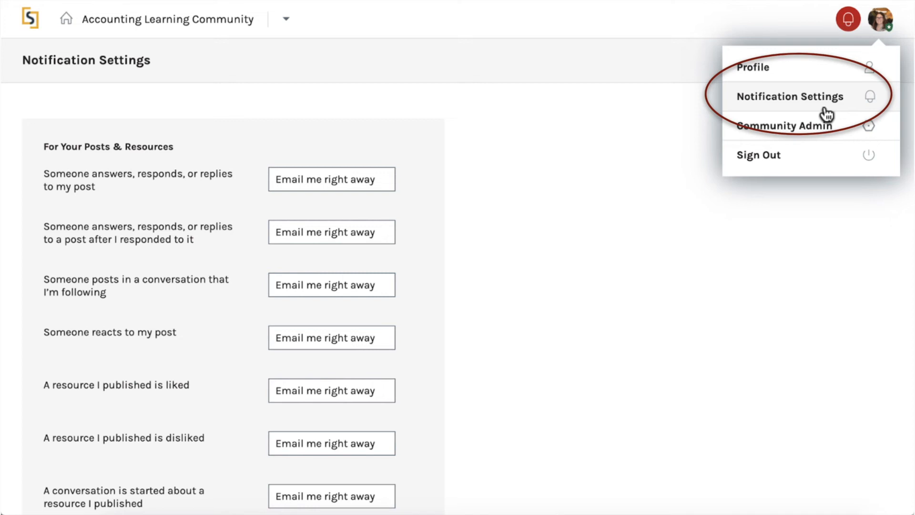
- View your profile's Conversation Starter badge progress, then reach the 30-day community analytics
{"action": "left_click", "coordinate": [754, 67]}
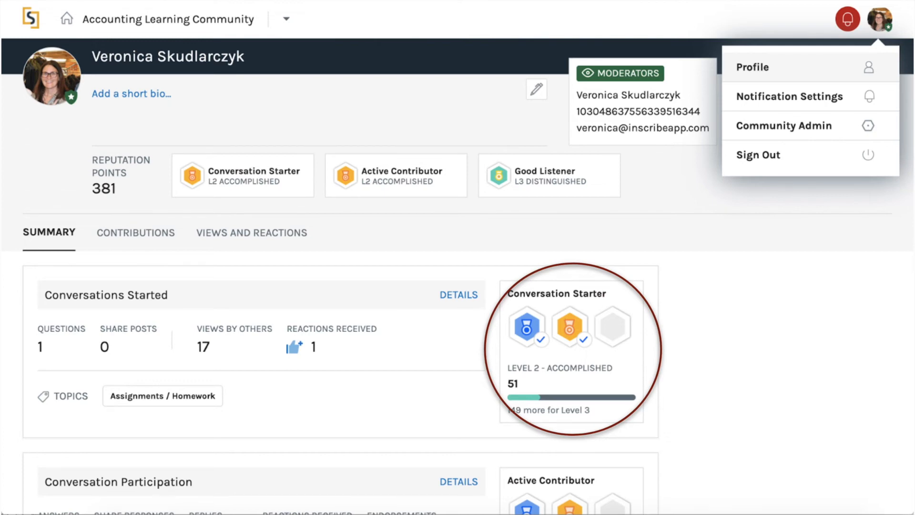
{"action": "left_click", "coordinate": [135, 232]}
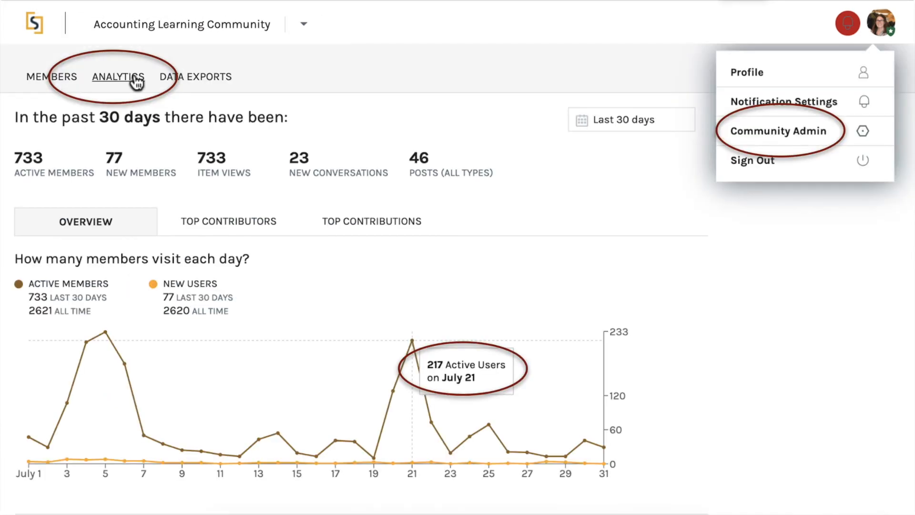
{"action": "left_click", "coordinate": [228, 221]}
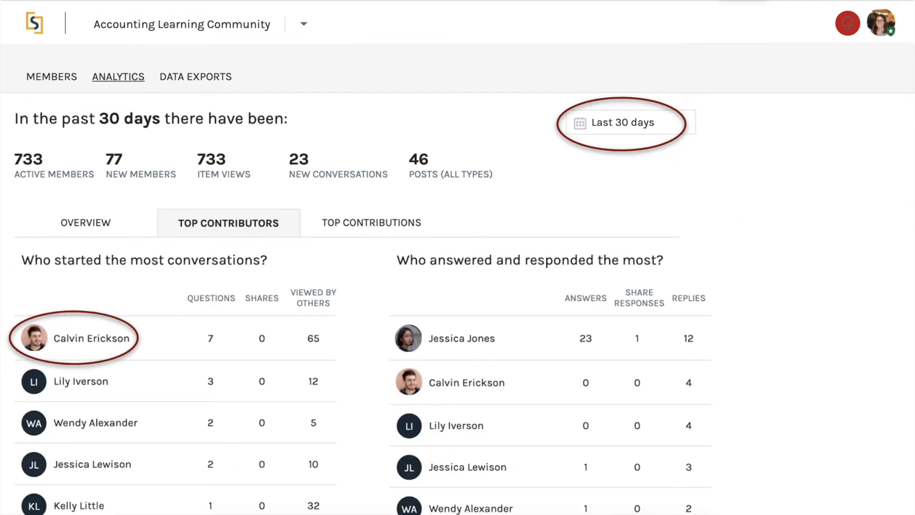
{"action": "left_click", "coordinate": [193, 77]}
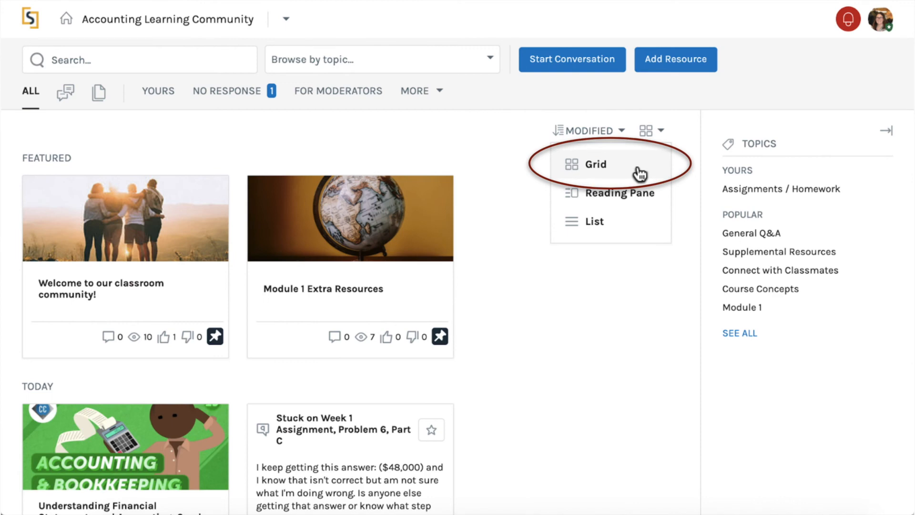
- Switch the community feed layout to Grid and view the help options
{"action": "left_click", "coordinate": [608, 192]}
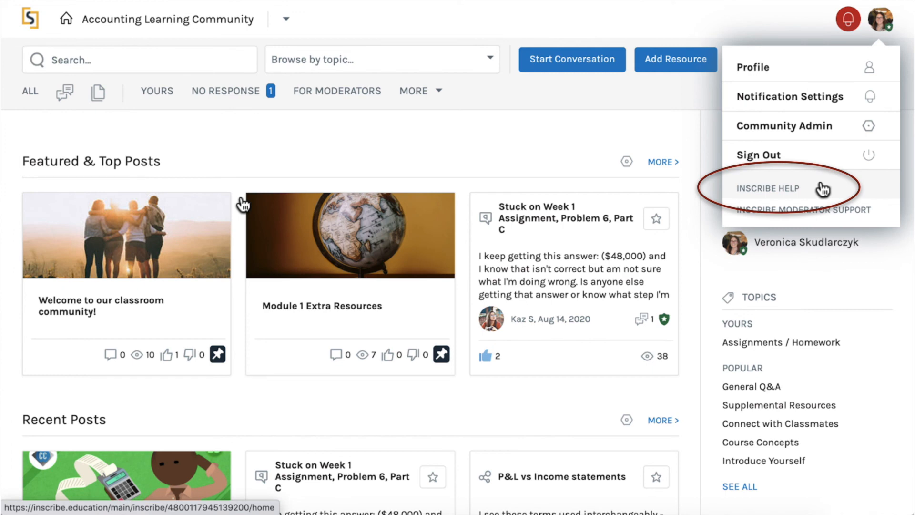
{"action": "mouse_move", "coordinate": [858, 219]}
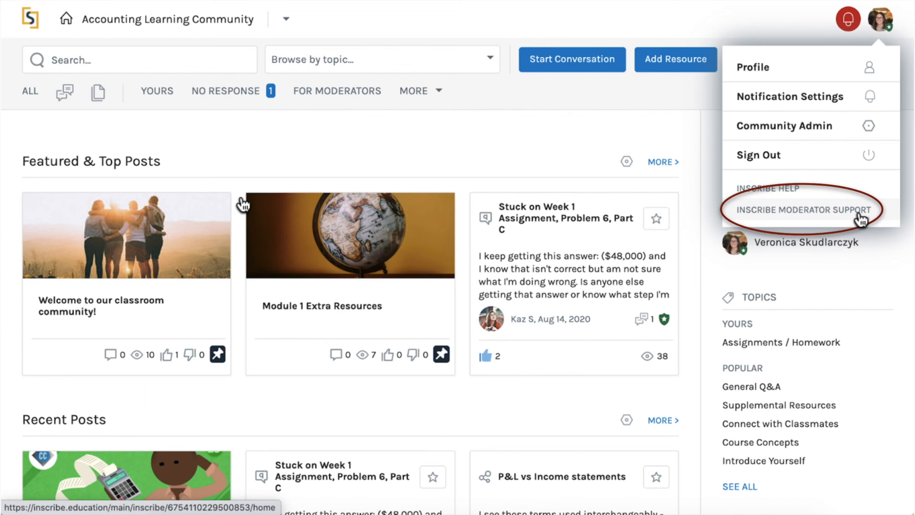